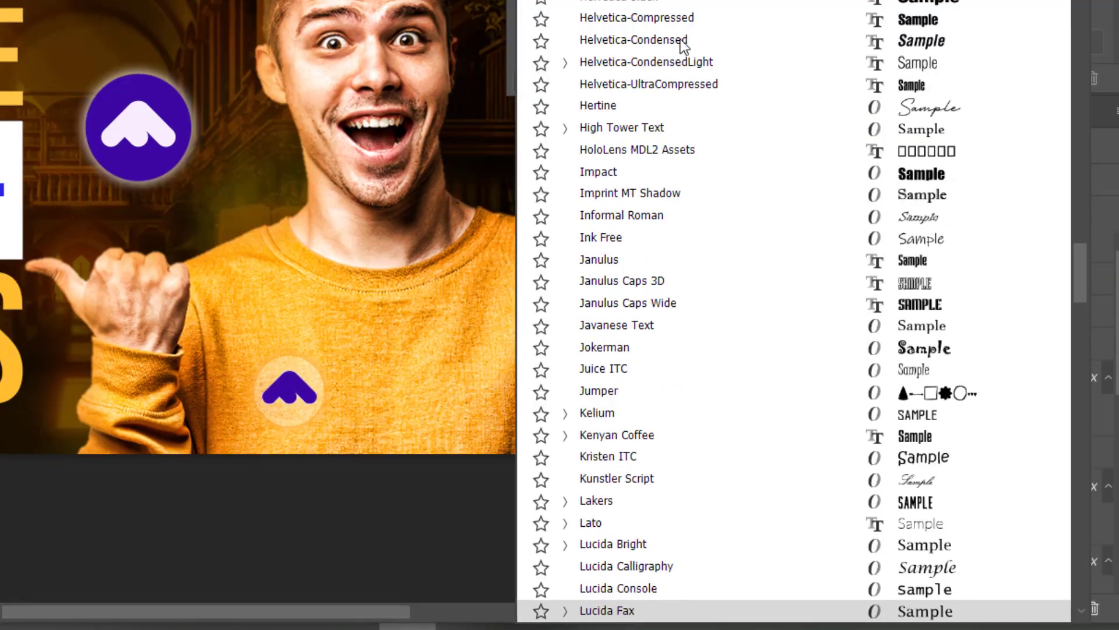
{"action": "scroll", "scroll_direction": "down", "scroll_amount": 3}
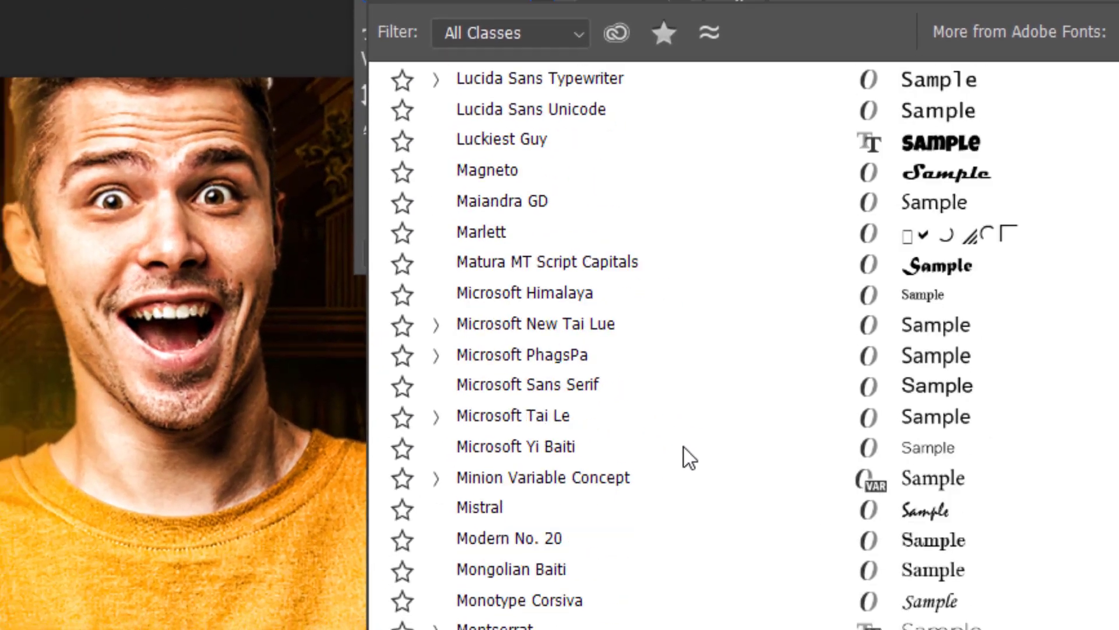